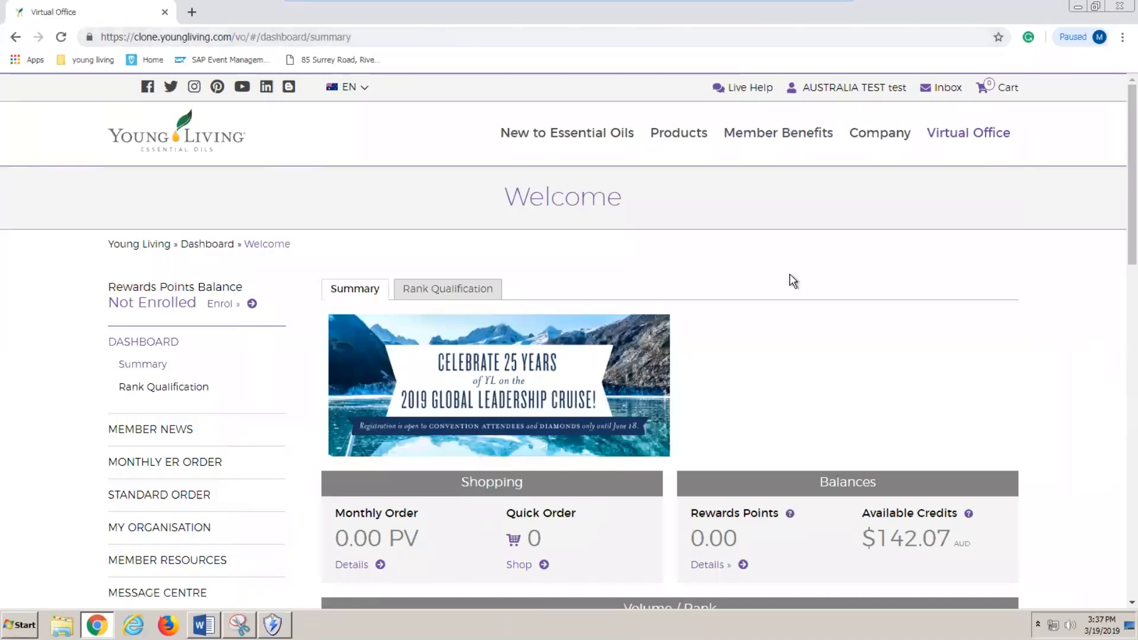
mouse_move(804, 274)
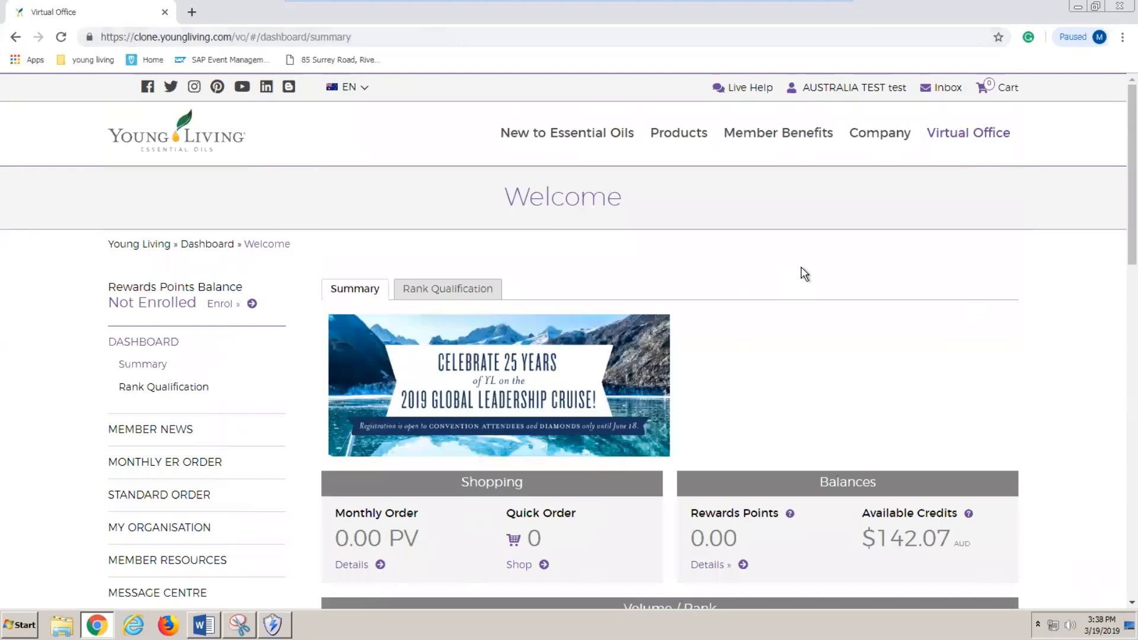
mouse_move(1000, 501)
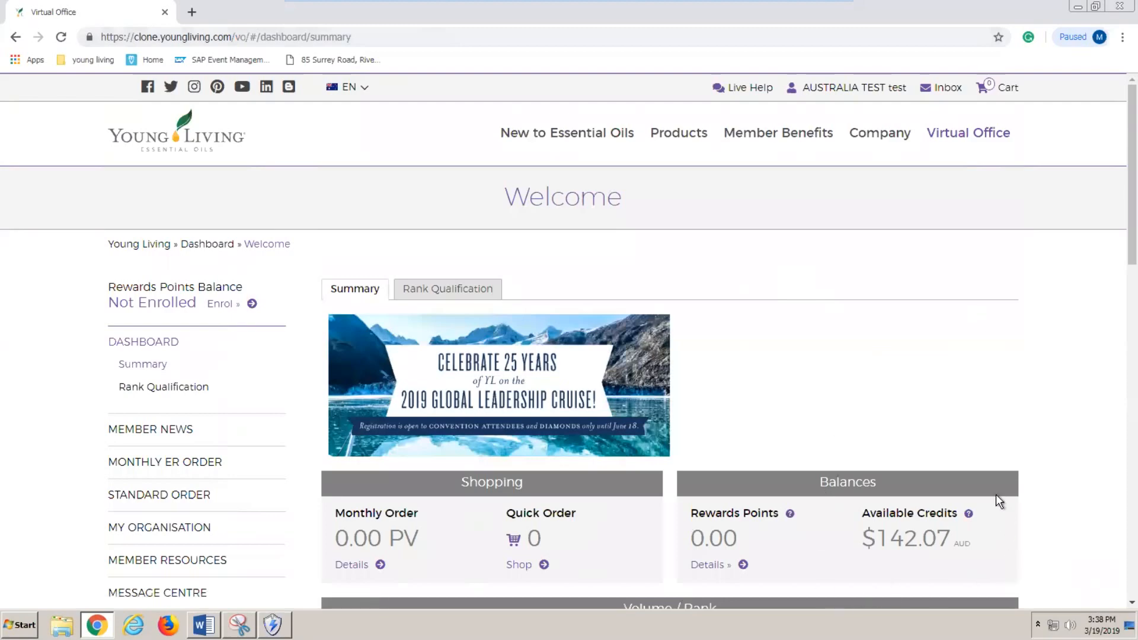
mouse_move(620, 263)
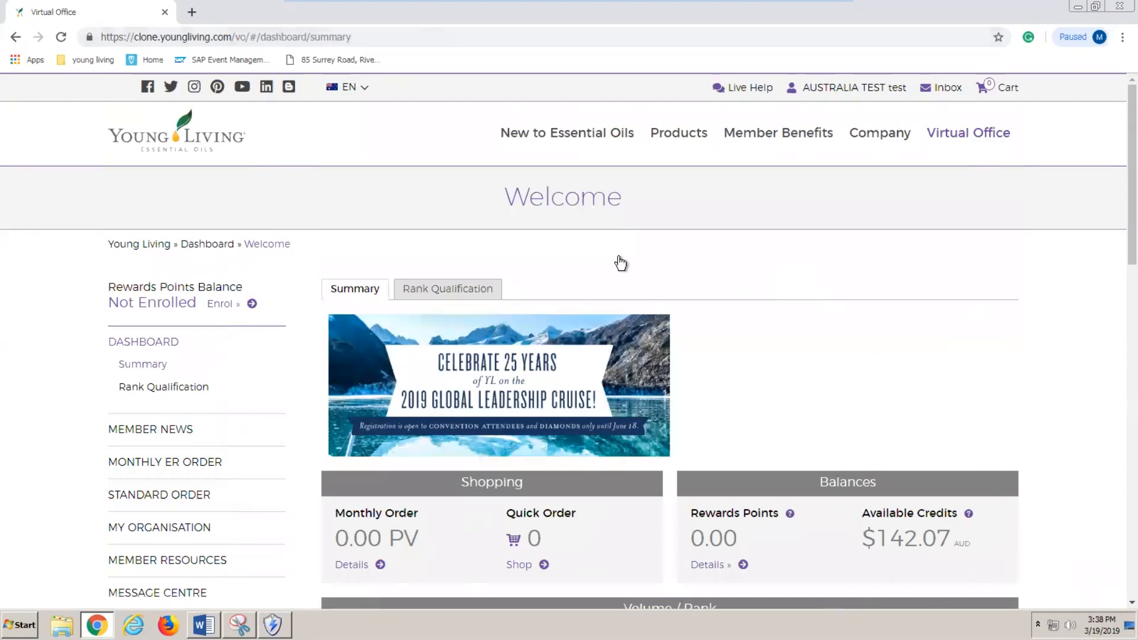
mouse_move(106, 497)
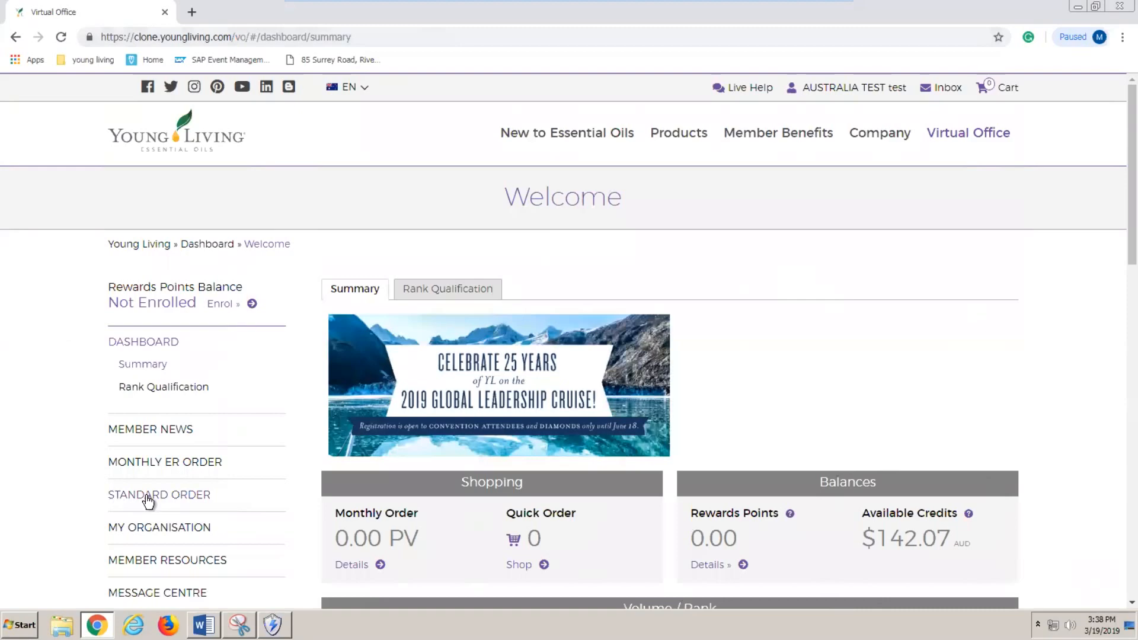
Add four Abundance Essential Oil 15 ml from Essential Oil Blends, giving a $249.00 AUD subtotal
left_click(159, 494)
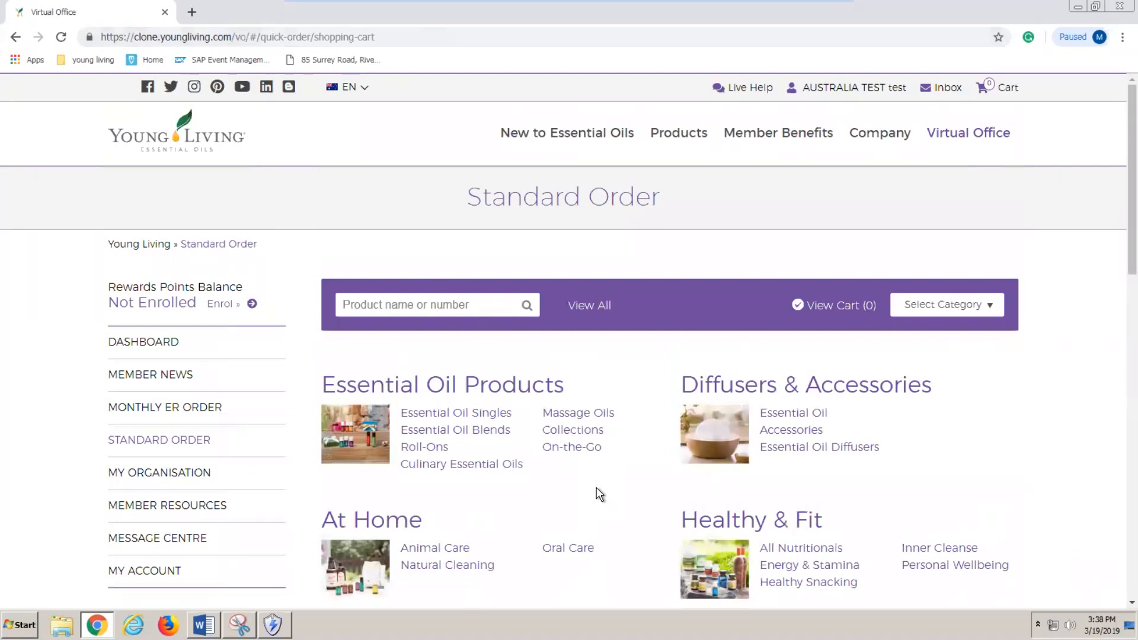
left_click(435, 304)
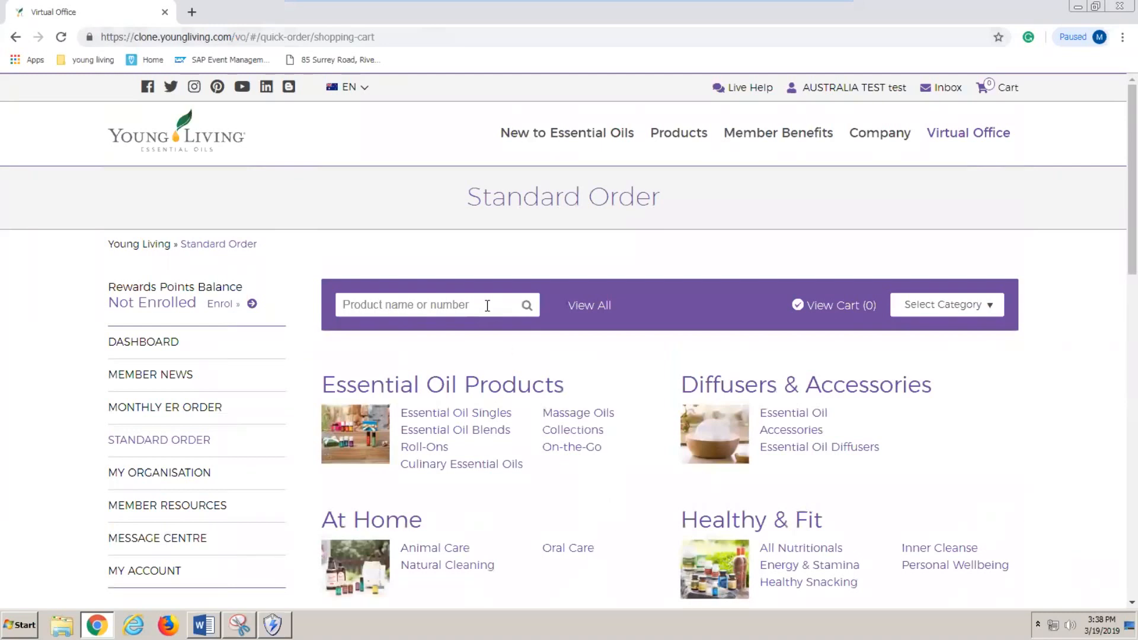
mouse_move(484, 436)
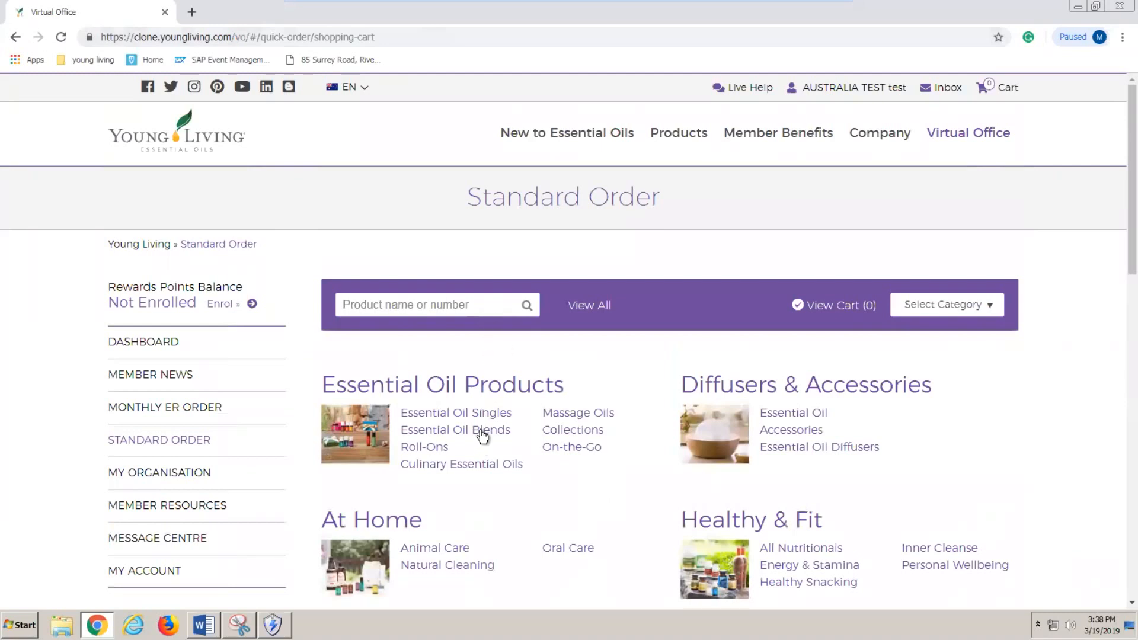
left_click(456, 430)
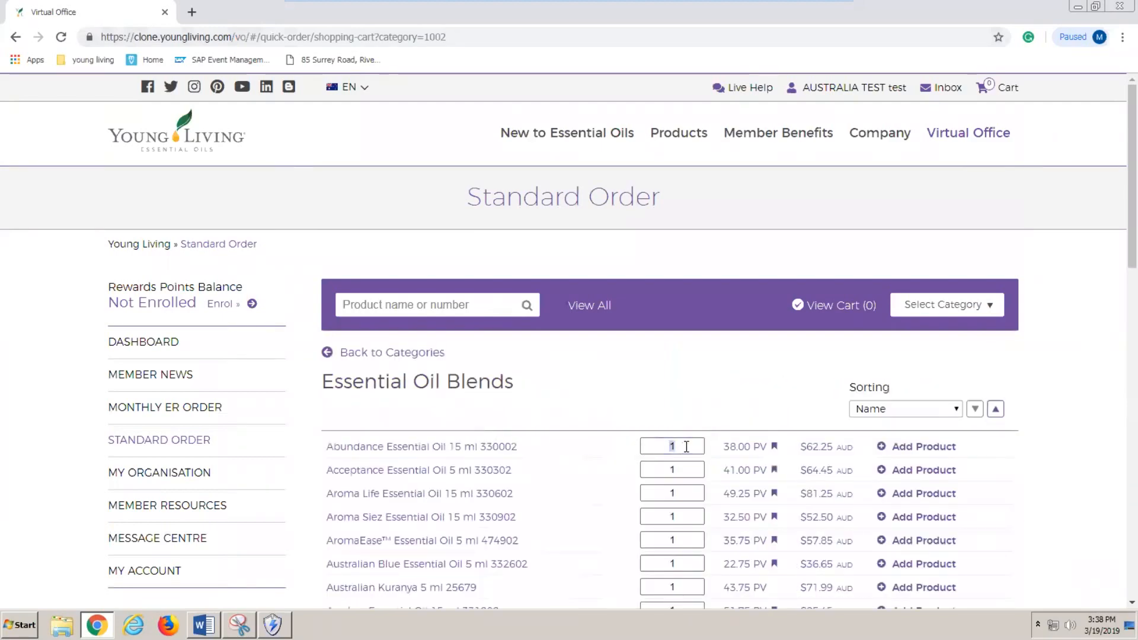
type("4")
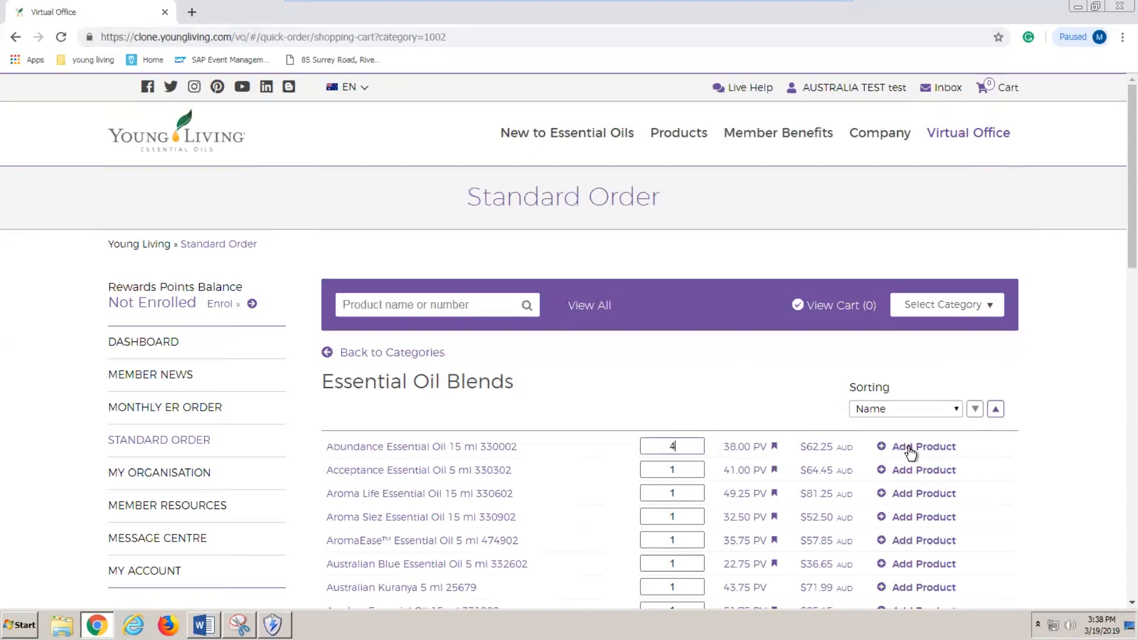
mouse_move(910, 453)
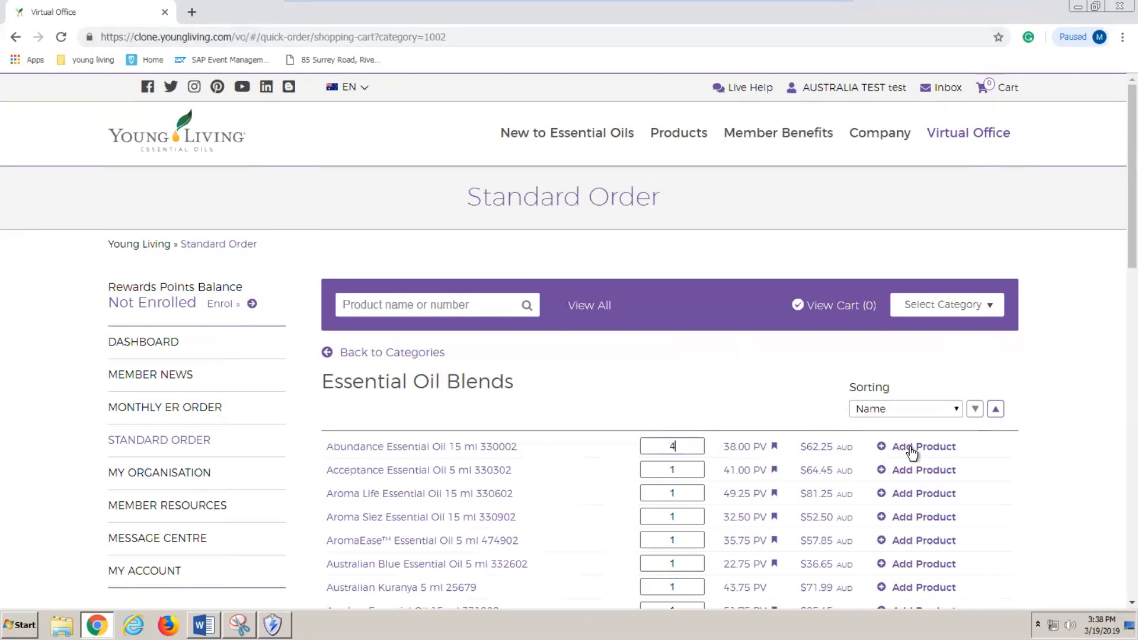
left_click(922, 446)
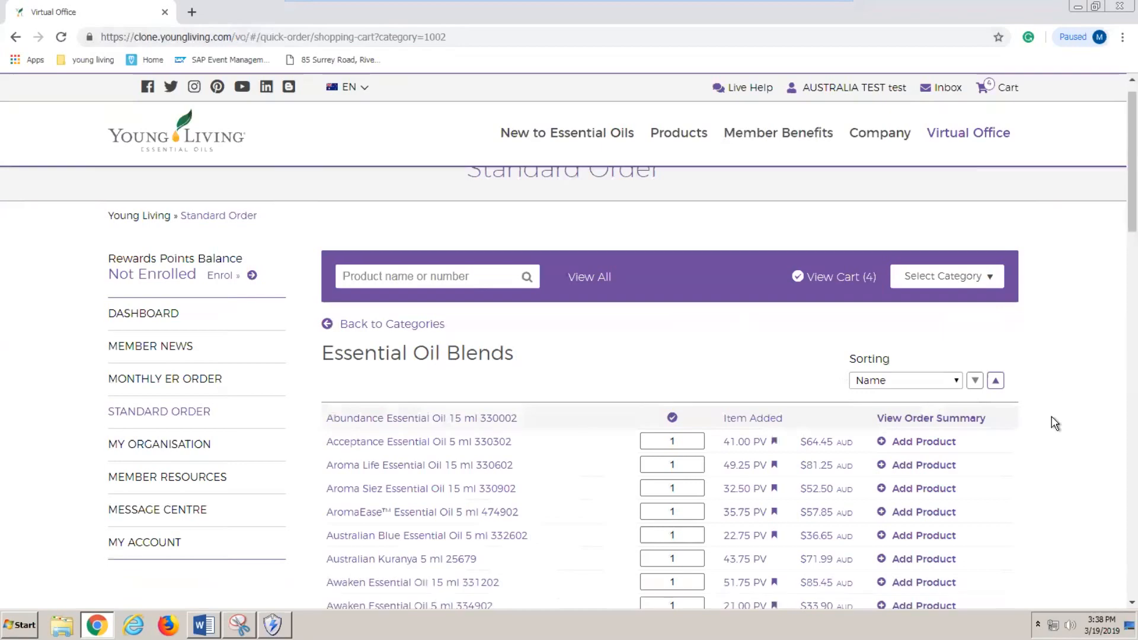
scroll("down", 3)
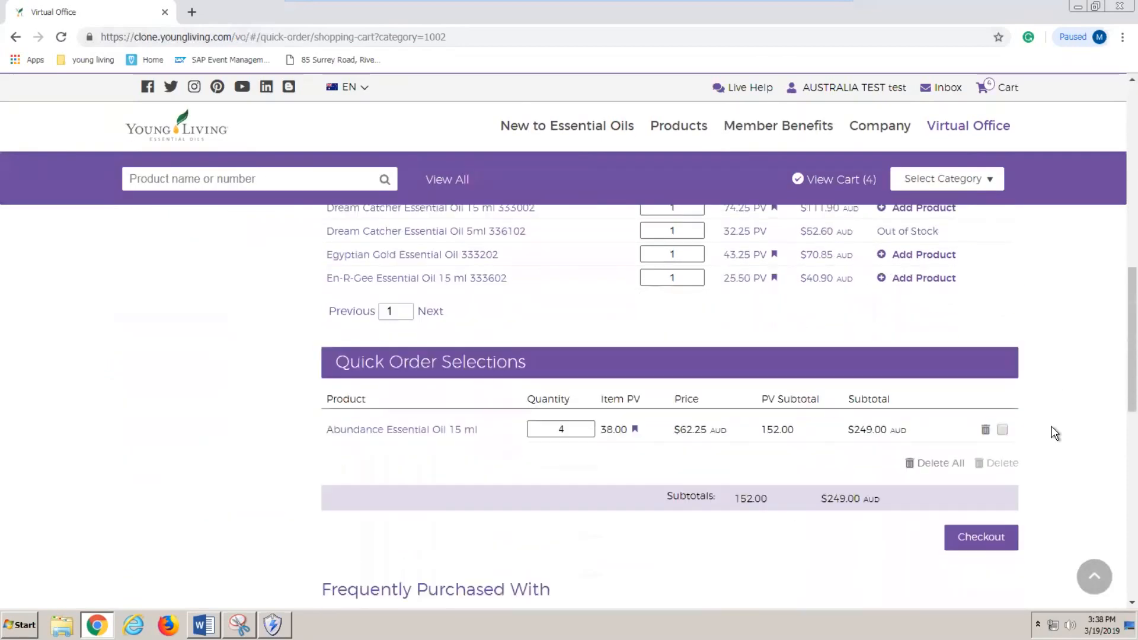
scroll("down", 3)
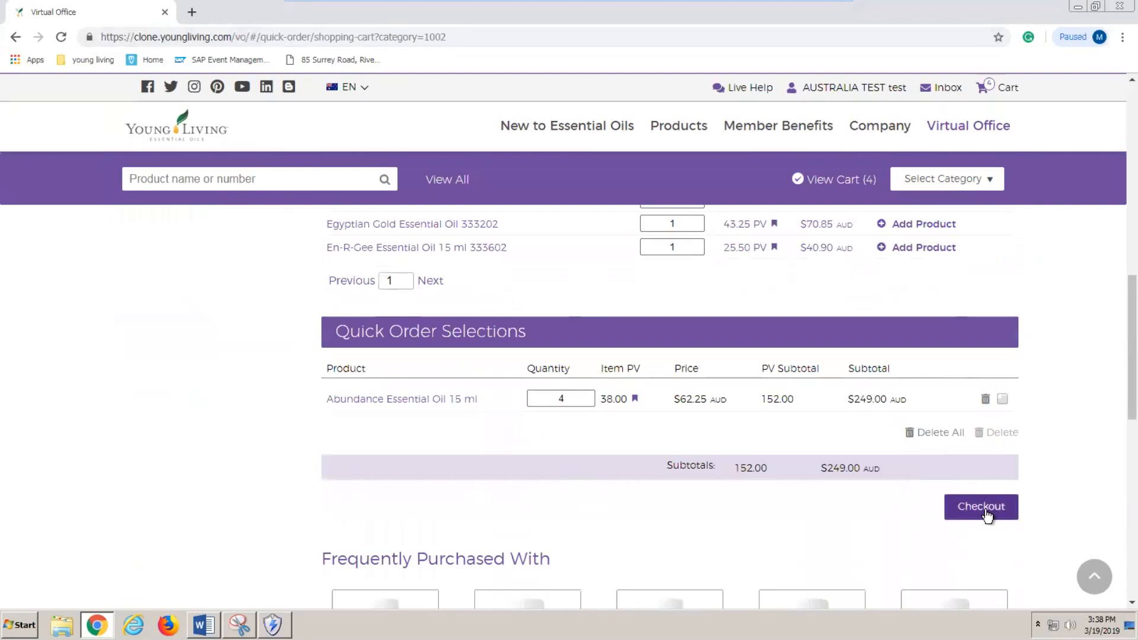
Check out with Standard Postage $6.50 shipping and reach the $255.50 AUD payment step
left_click(980, 506)
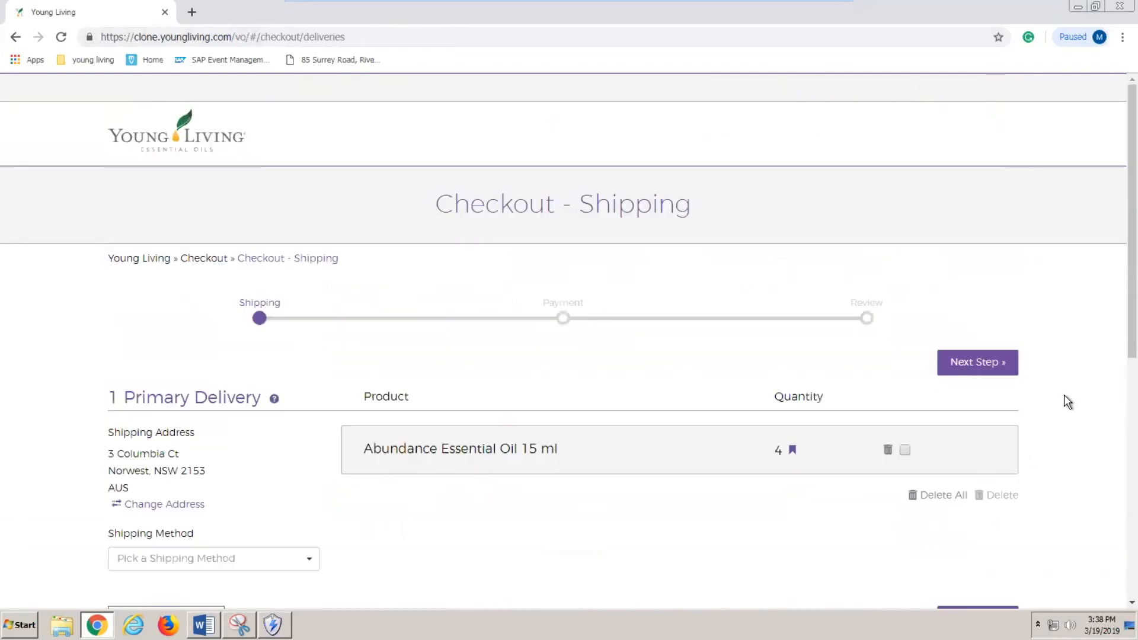
scroll("down", 3)
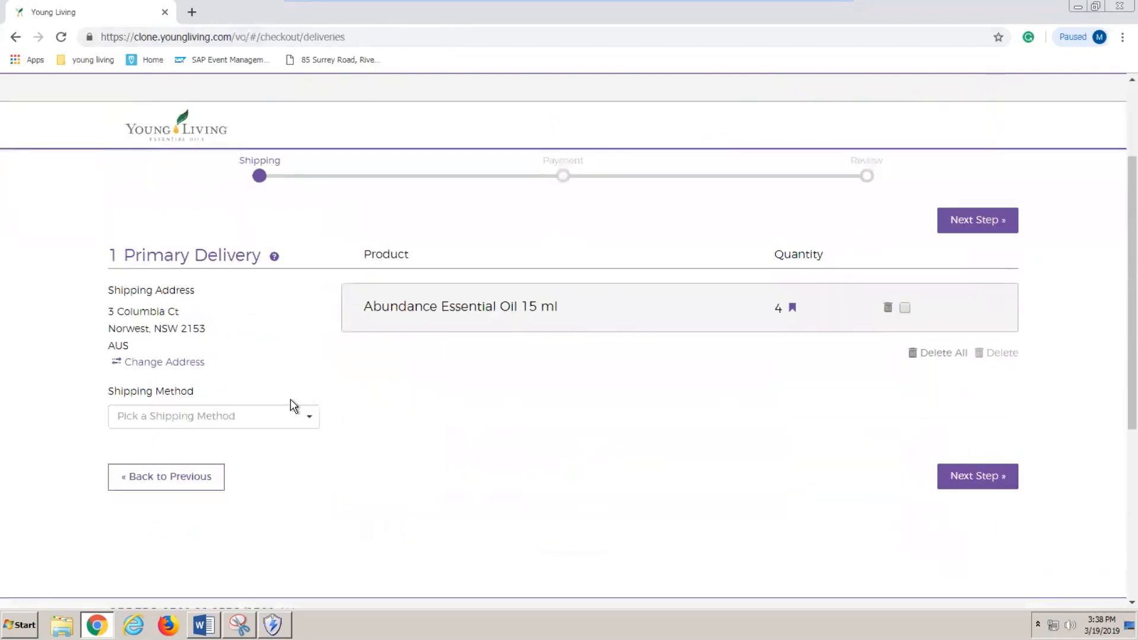
left_click(213, 416)
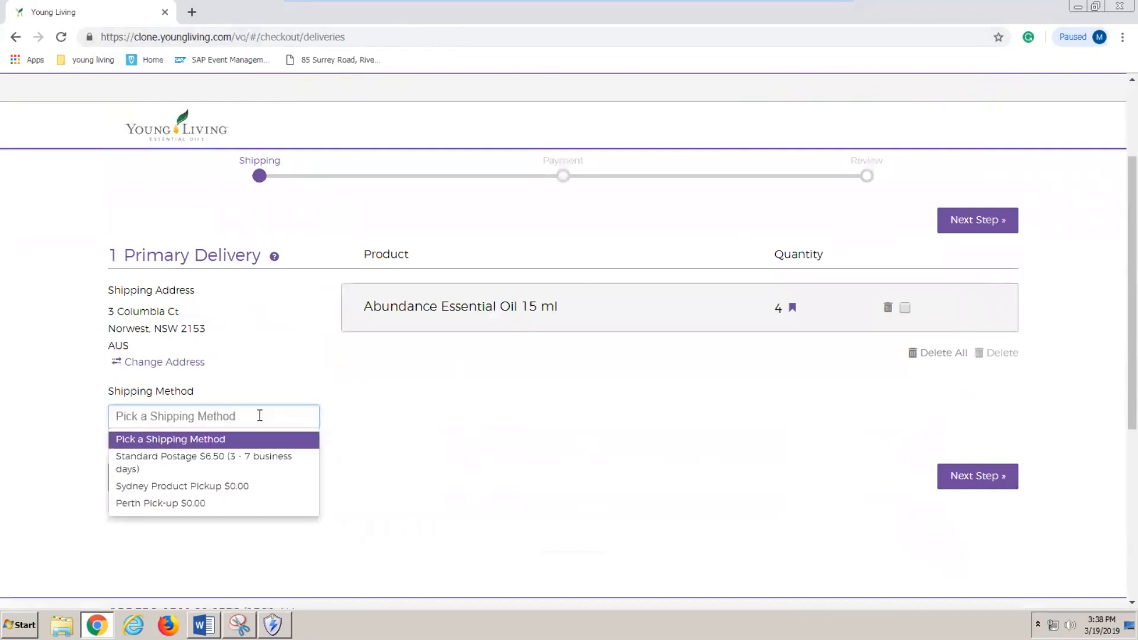
mouse_move(204, 463)
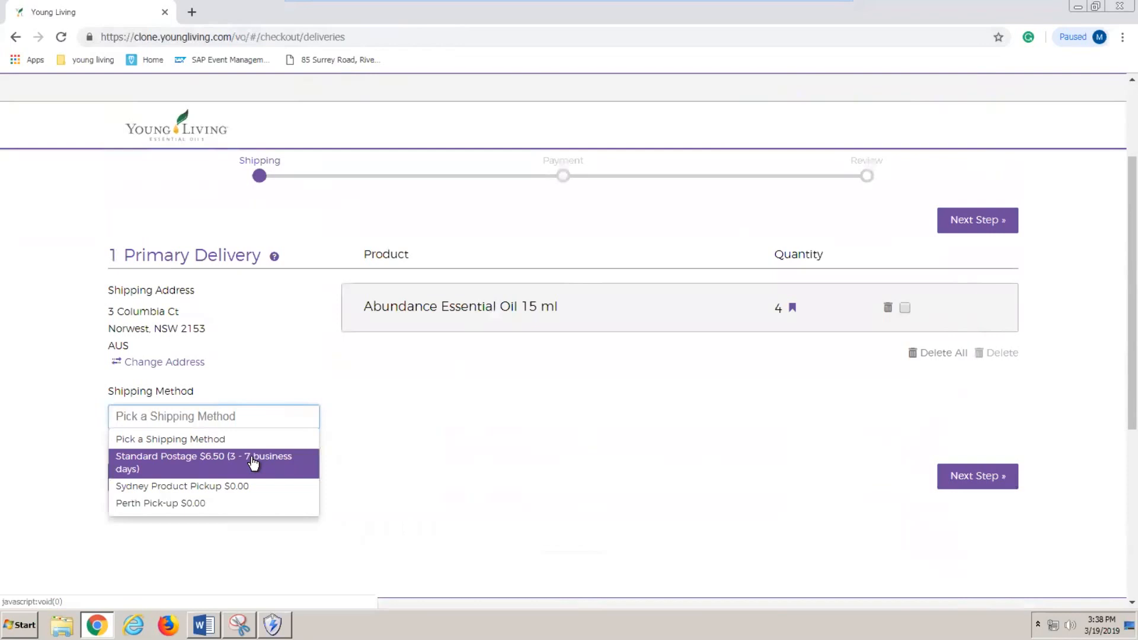
left_click(203, 463)
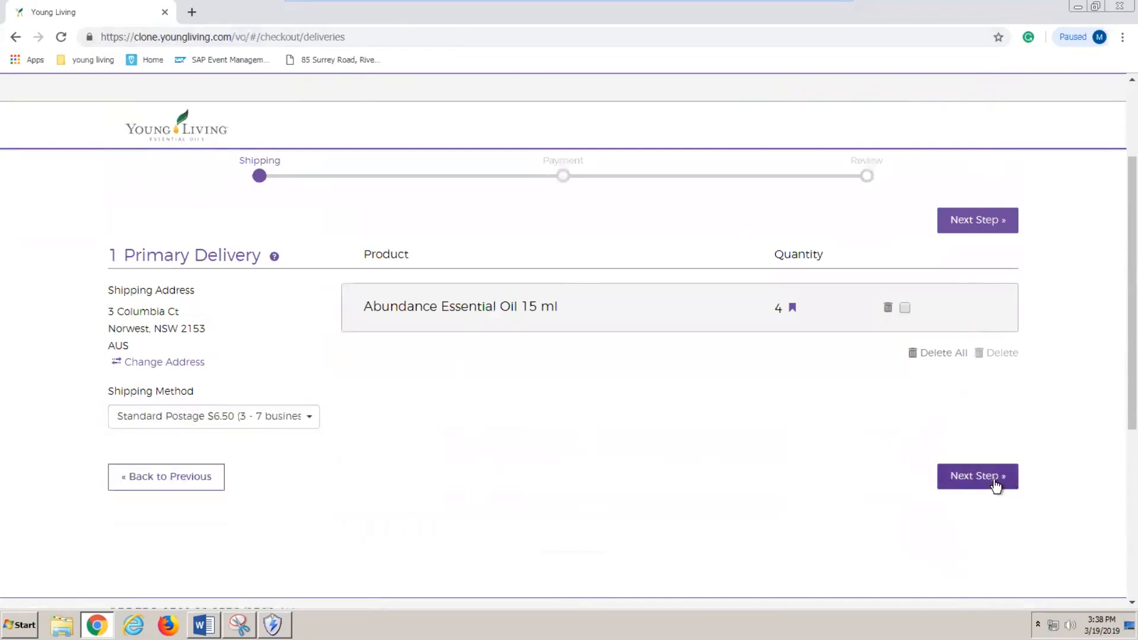
left_click(976, 476)
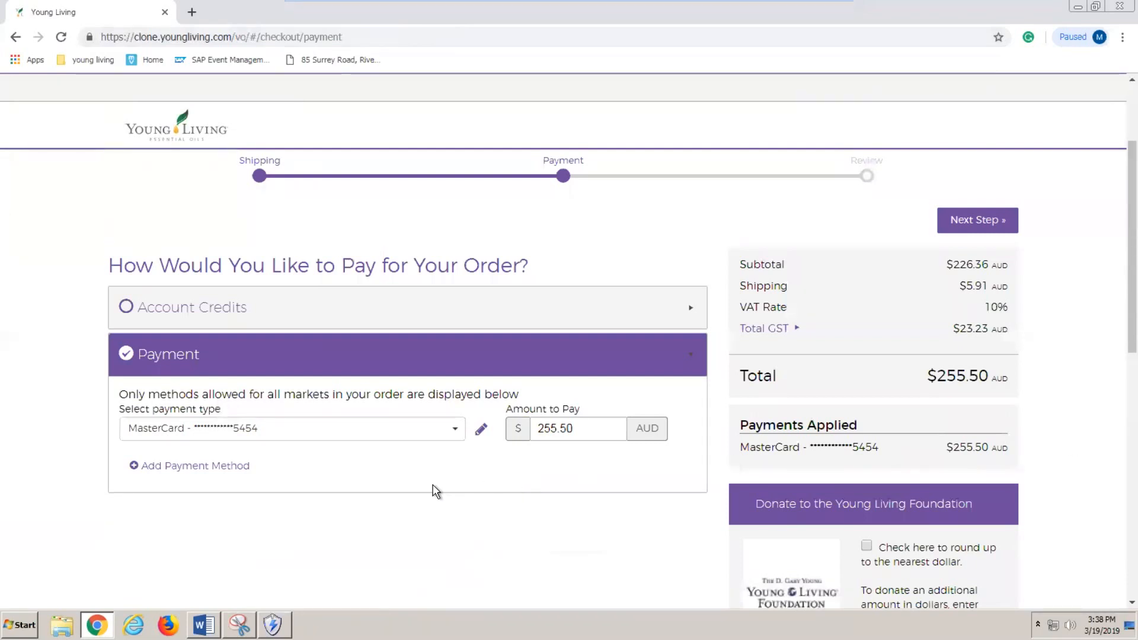
Scroll the payment page through the $50.00 account credit and $0.50 donation fields
scroll("down", 3)
type("50")
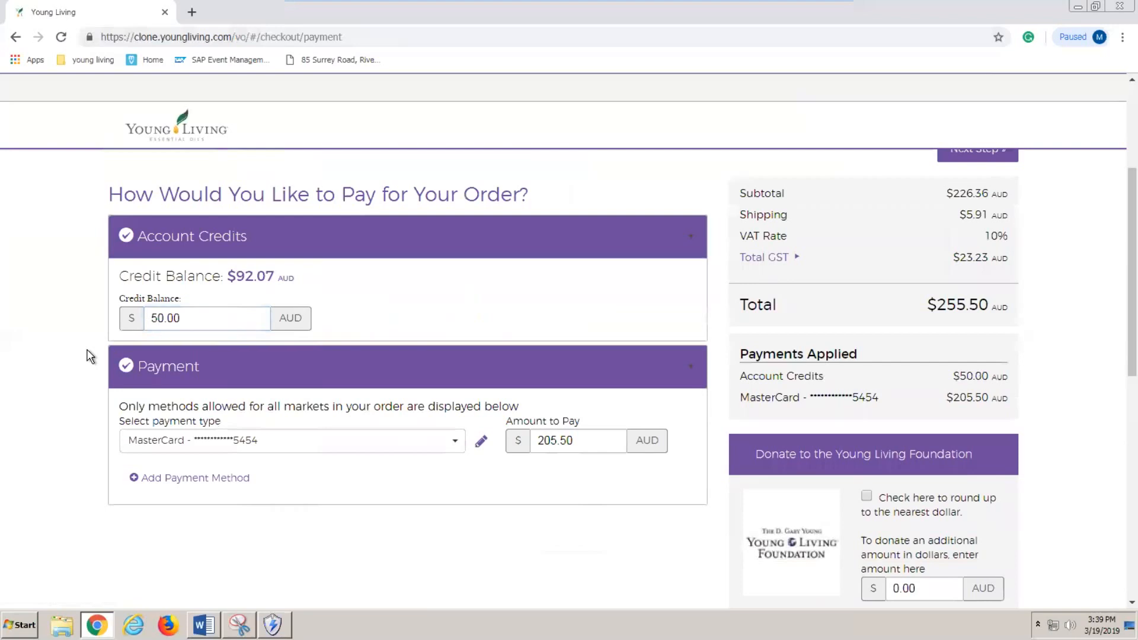
scroll("down", 3)
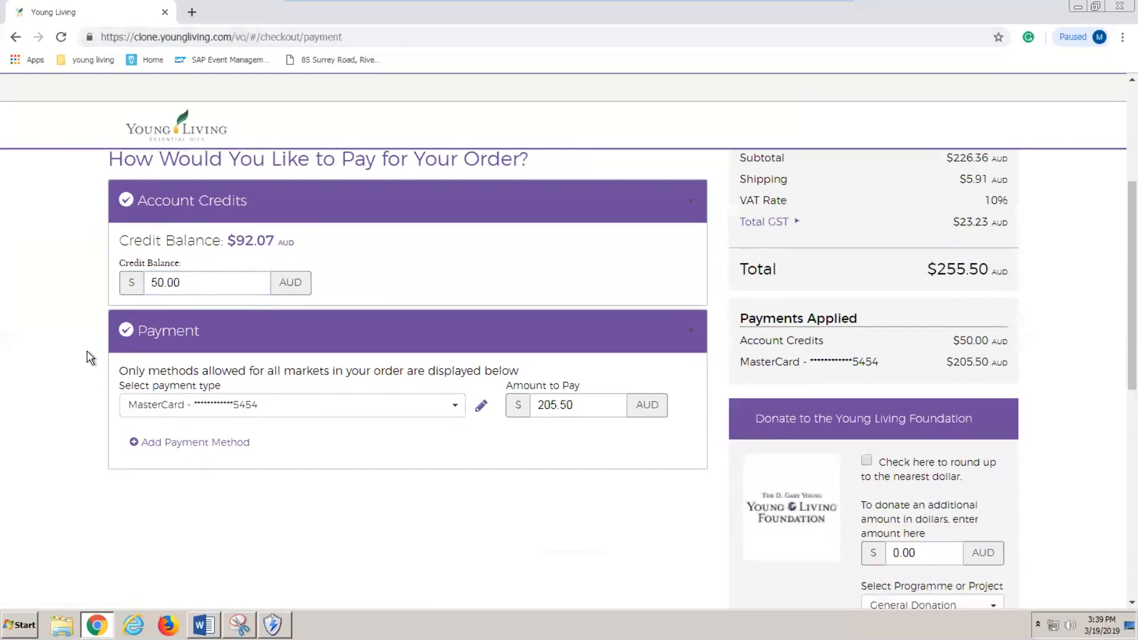
scroll("down", 3)
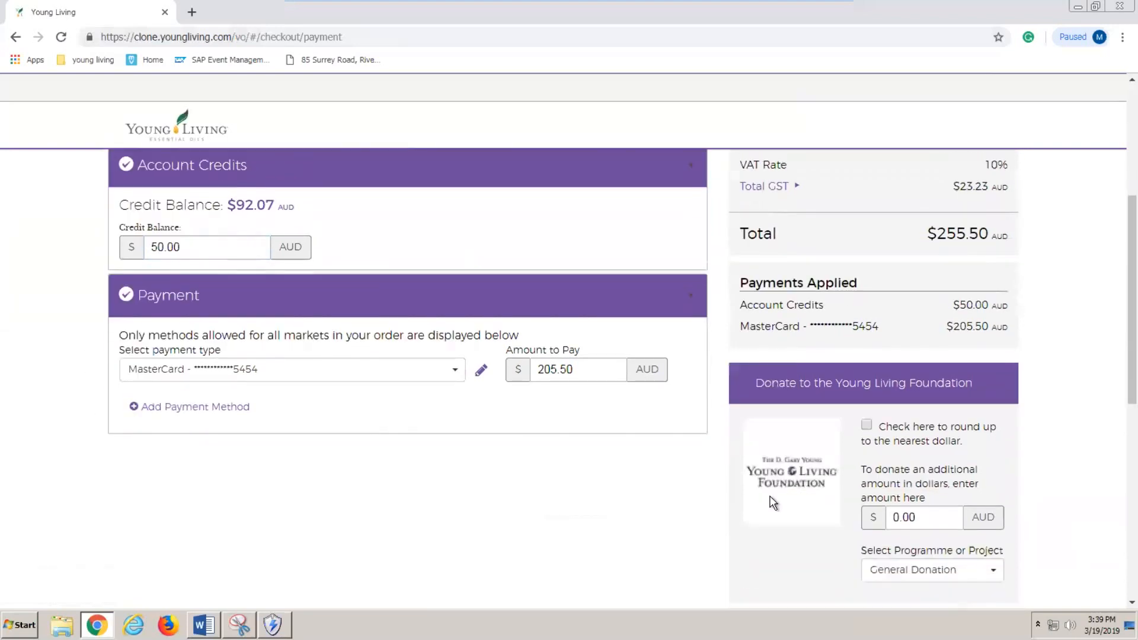
scroll("down", 3)
type("0.5")
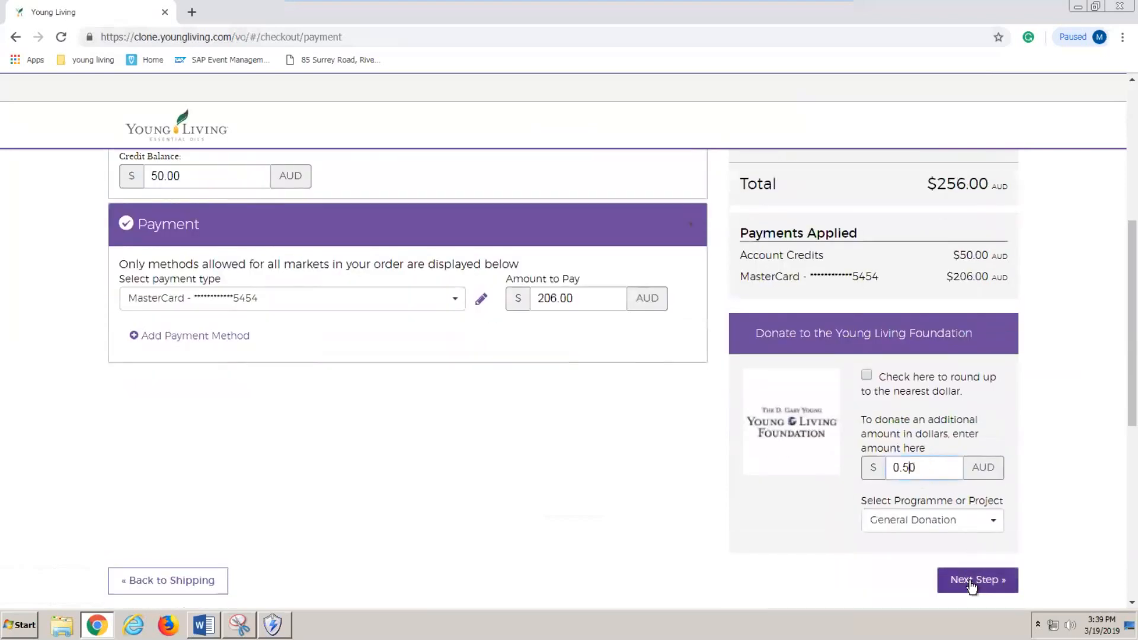
Review the four Abundance oils totalling $256.00 AUD and submit the order
left_click(976, 580)
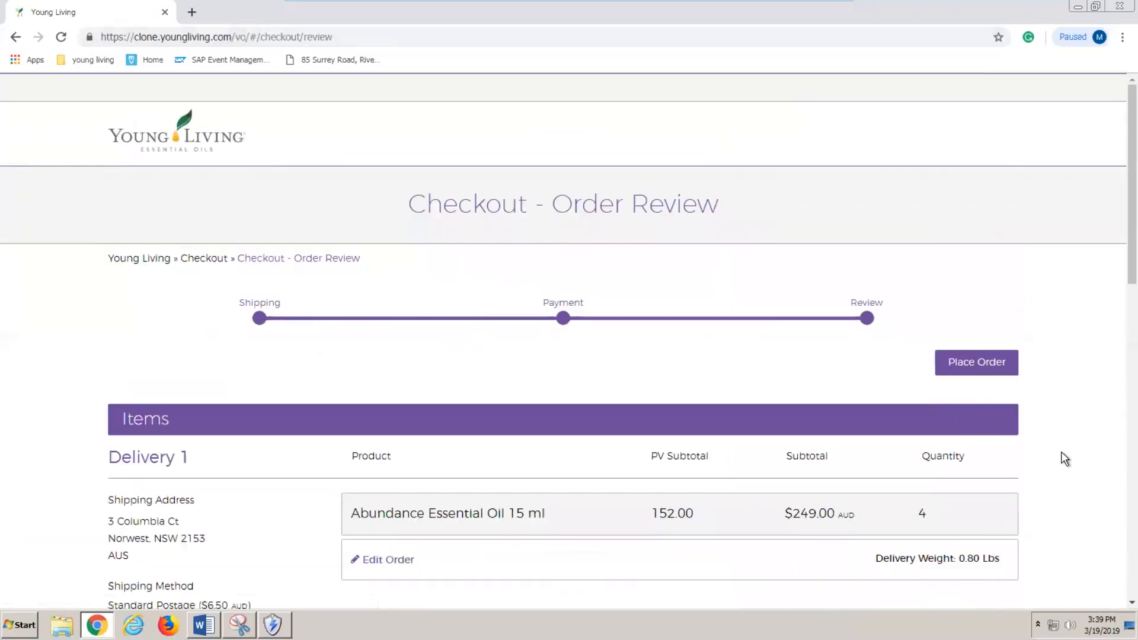
scroll("down", 3)
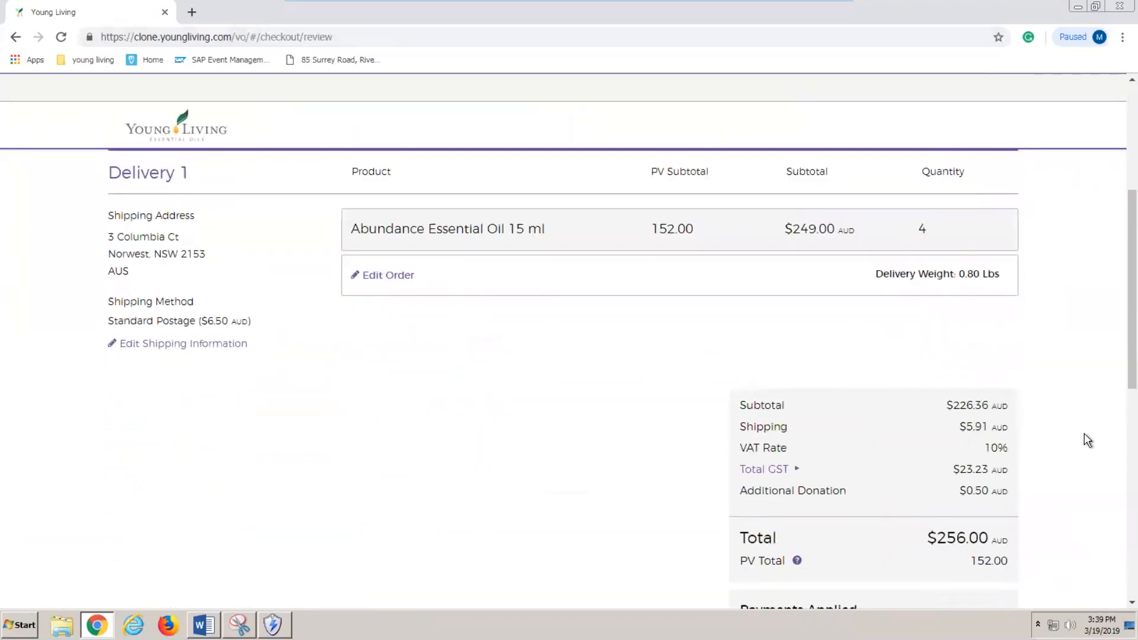
mouse_move(976, 408)
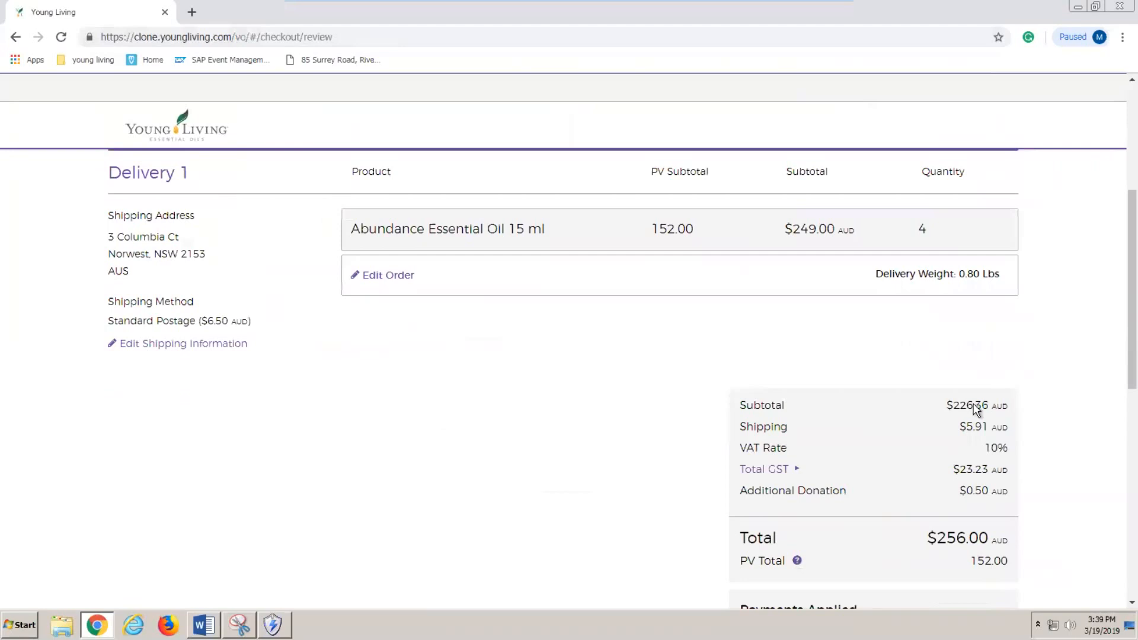
mouse_move(515, 368)
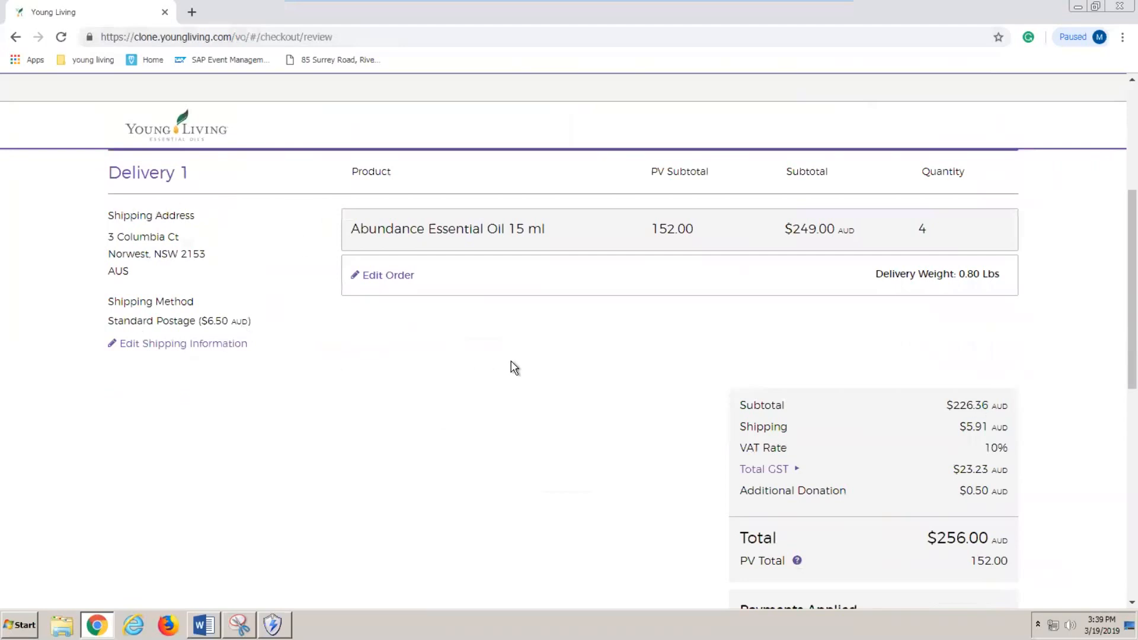
scroll("down", 3)
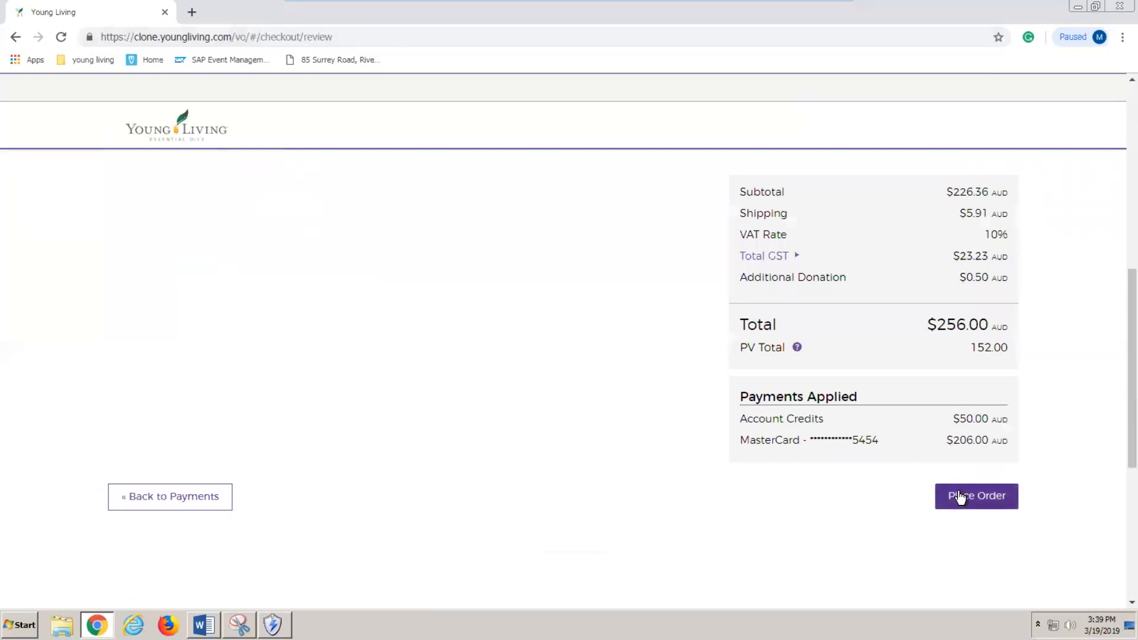
left_click(977, 496)
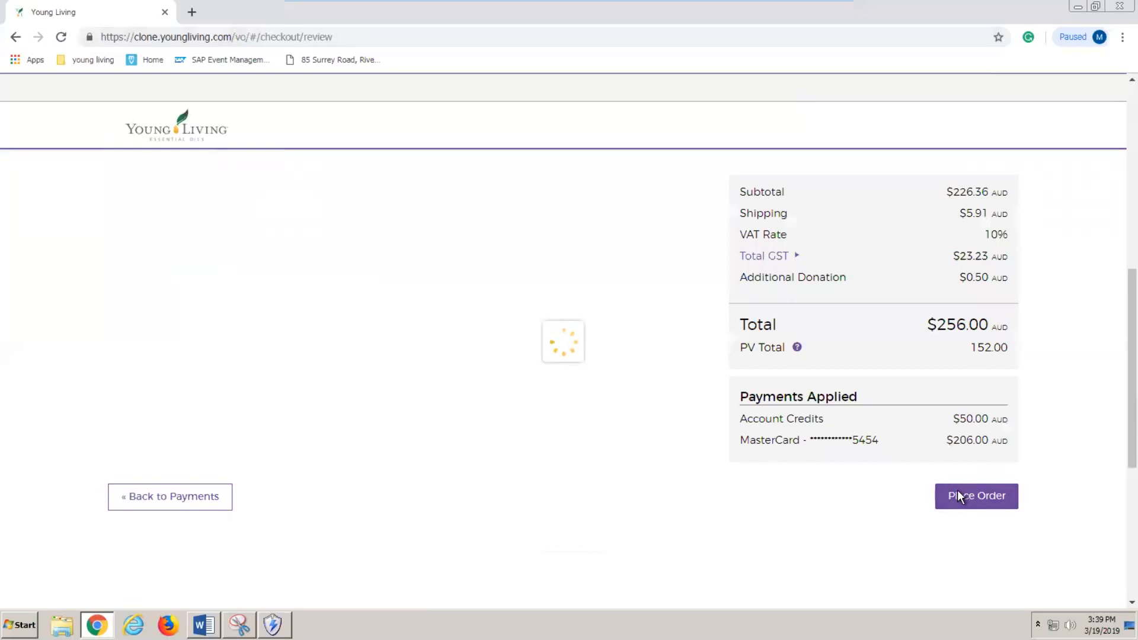
left_click(976, 496)
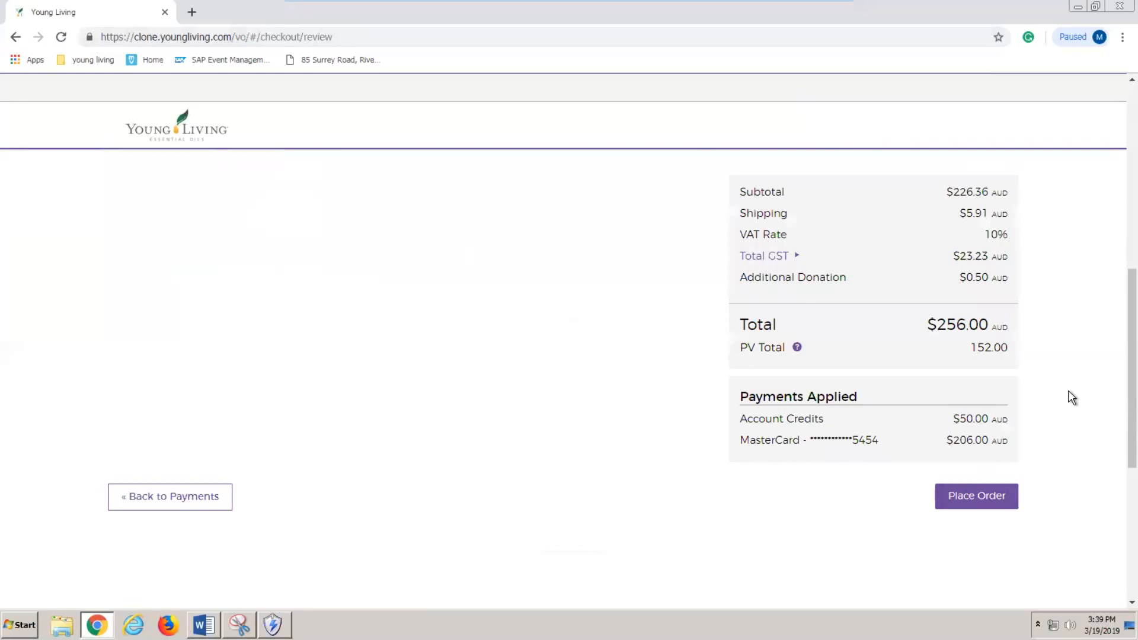
left_click(976, 495)
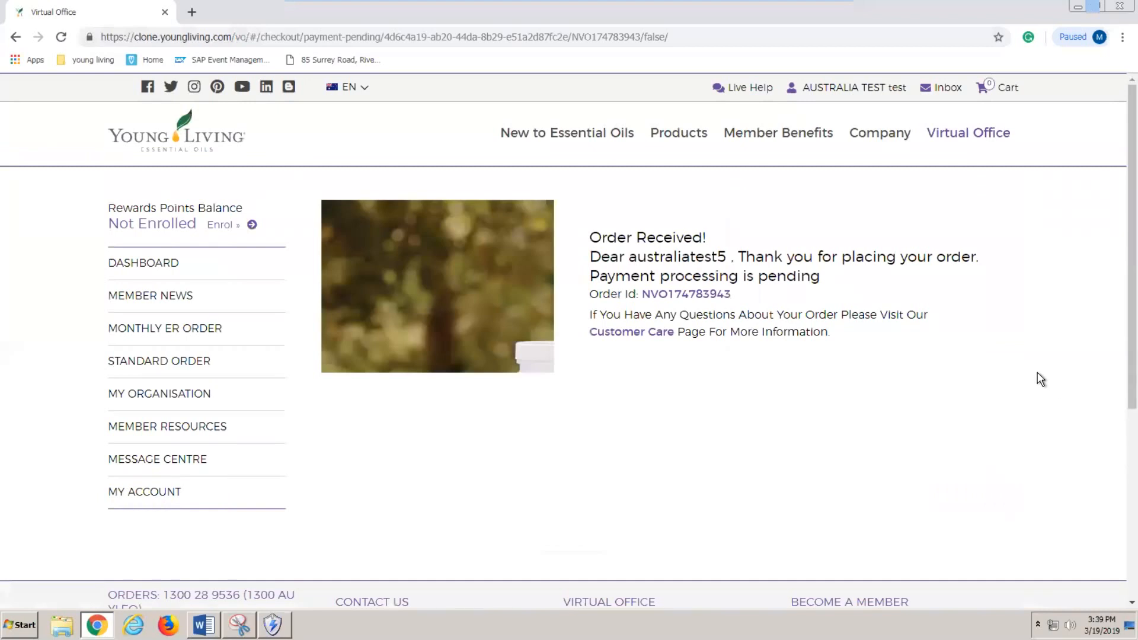
mouse_move(782, 120)
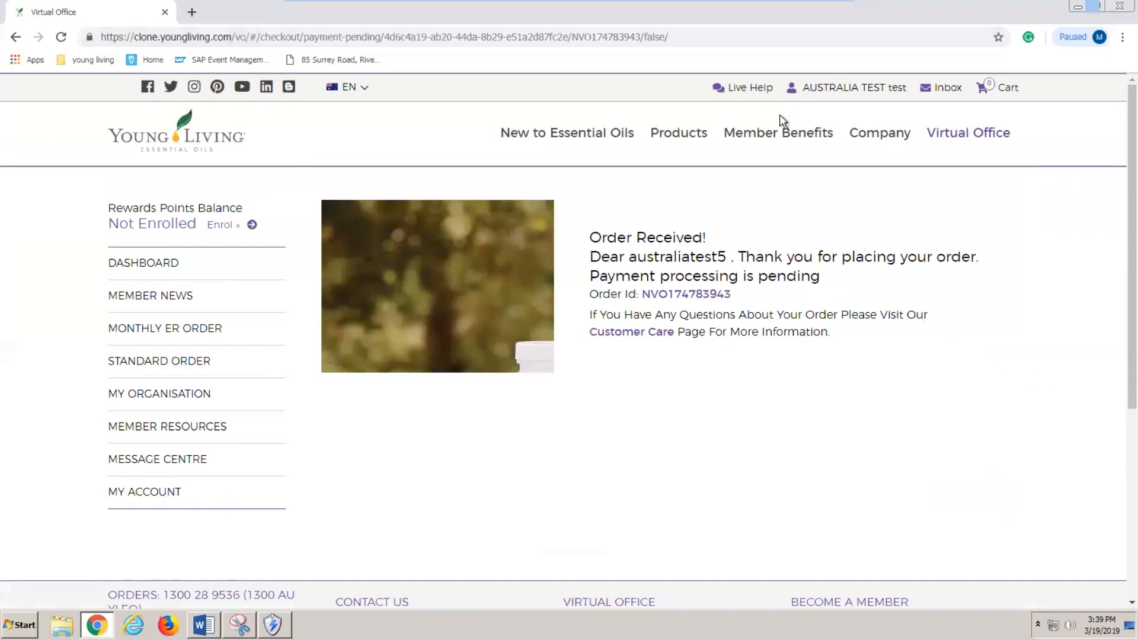